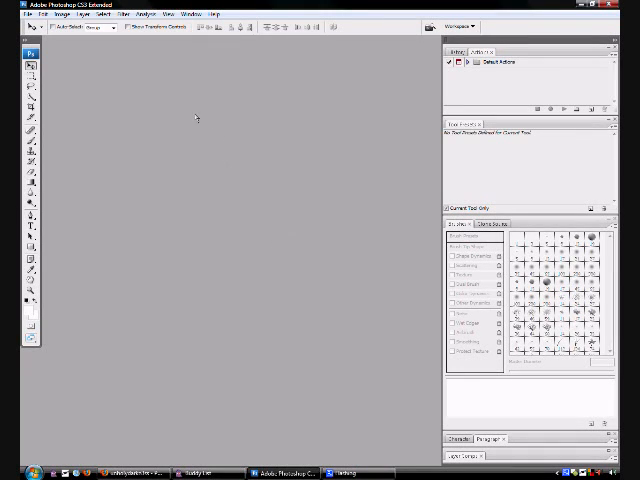
mouse_move(303, 176)
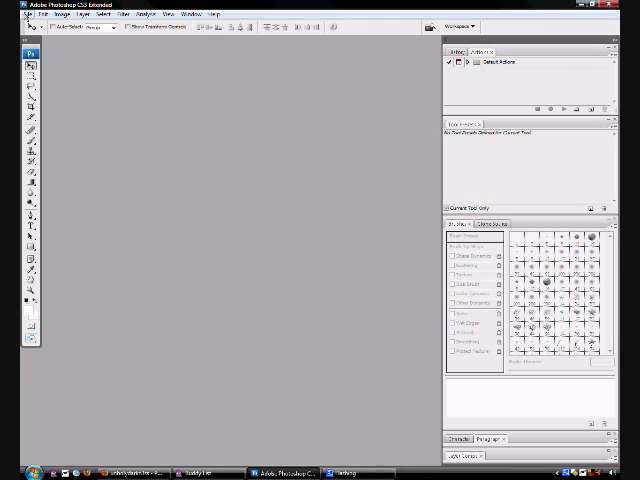
mouse_move(258, 289)
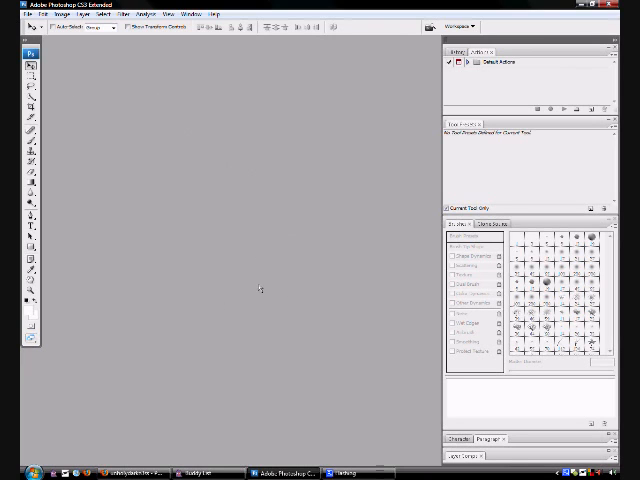
- Open the File menu with no document loaded
left_click(10, 13)
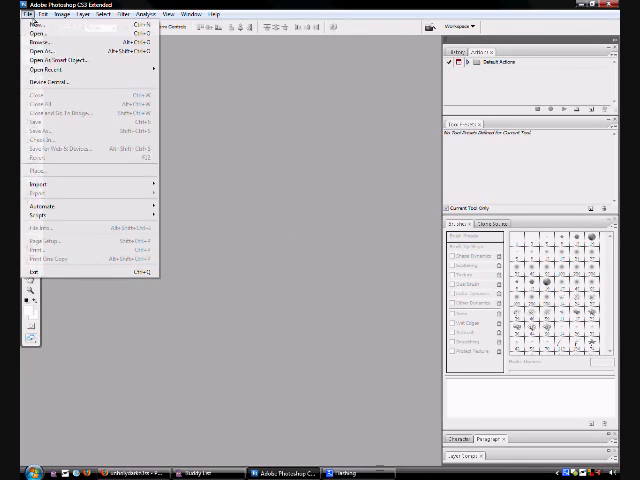
- Create a new 100 × 100 pixel blank document and reposition its window
left_click(35, 23)
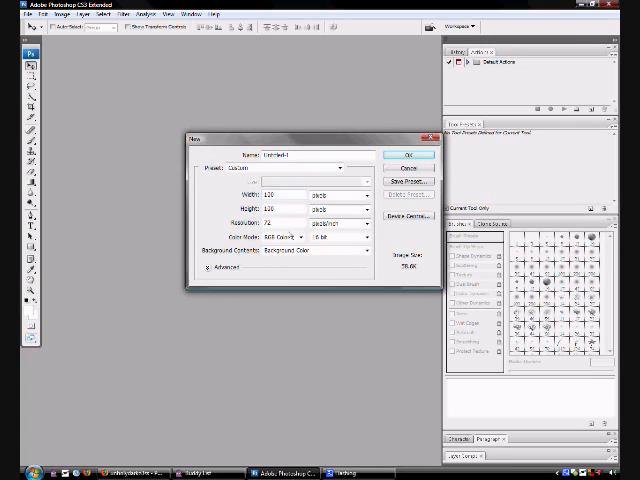
mouse_move(290, 222)
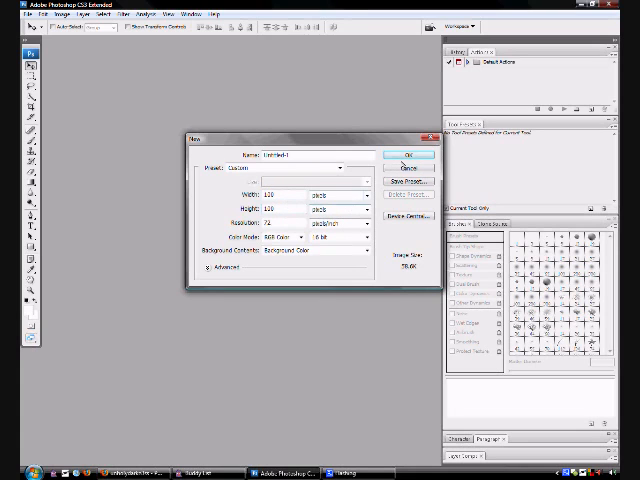
left_click(407, 154)
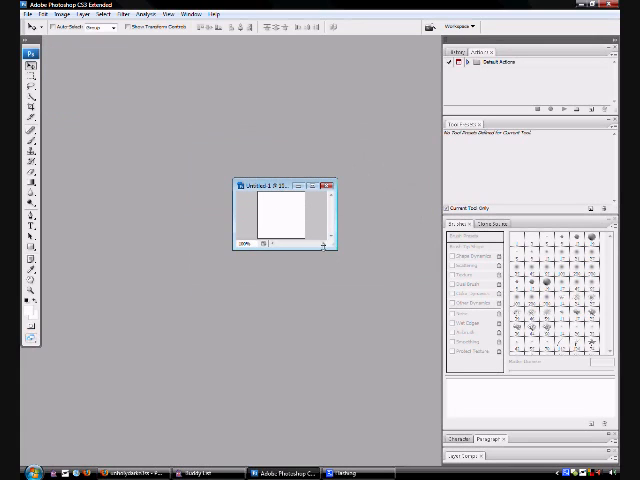
mouse_move(274, 257)
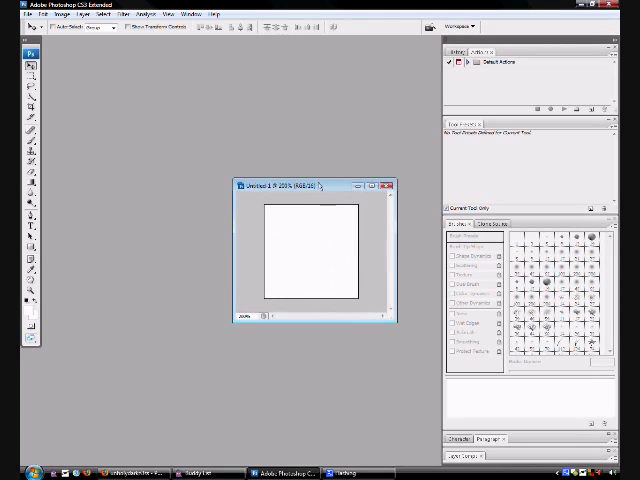
left_click_drag(310, 184, 300, 130)
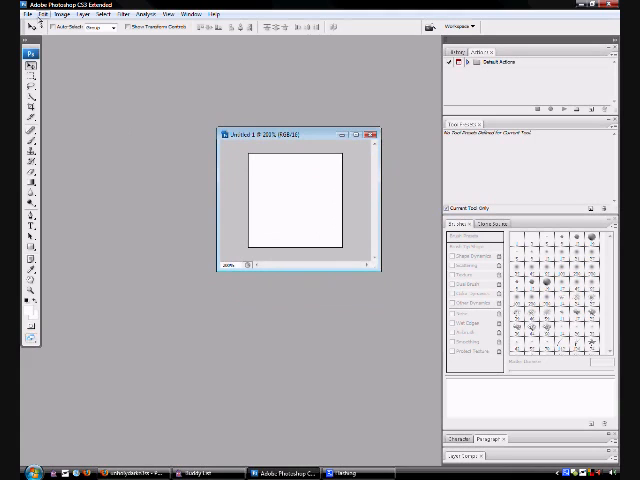
- Open the call, Call of, duty and duty_modern logo images together
left_click(8, 14)
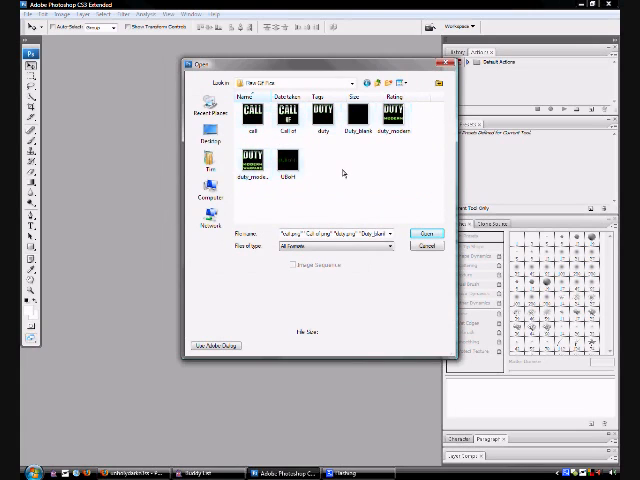
left_click(288, 112)
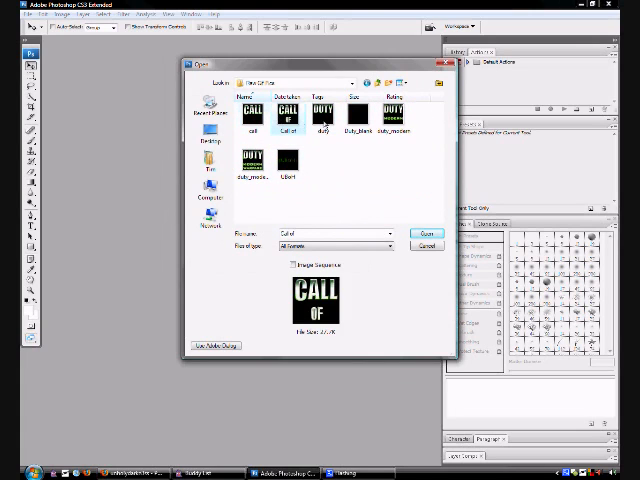
left_click(394, 115)
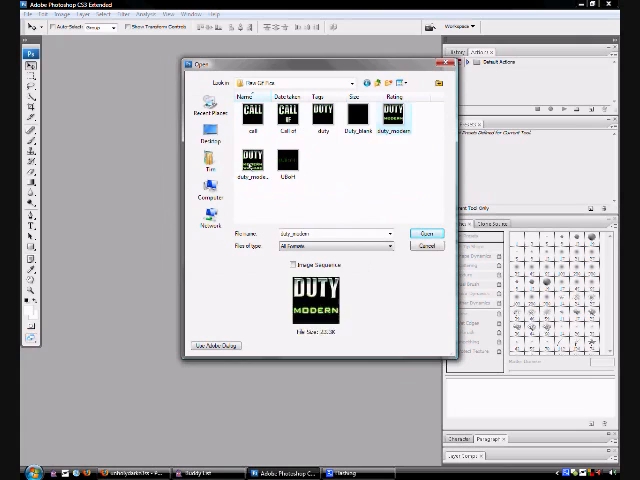
left_click(289, 115)
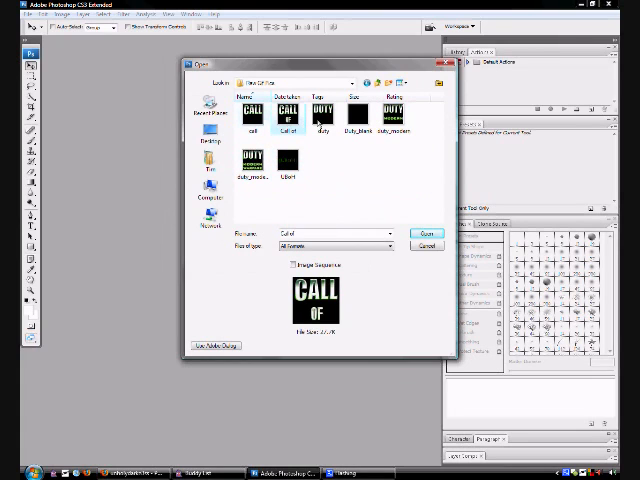
left_click(393, 115)
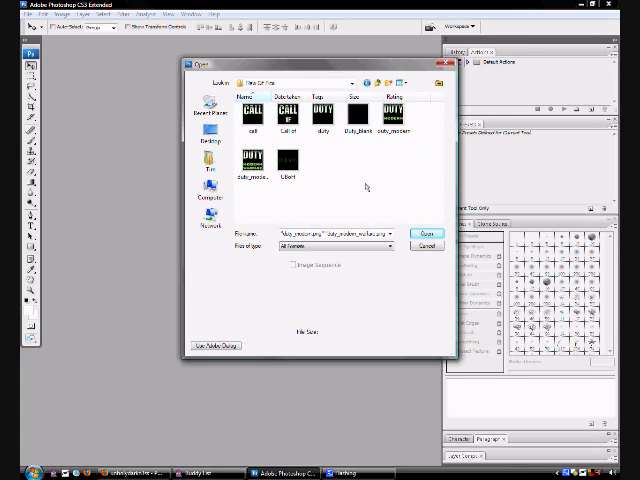
left_click(250, 115)
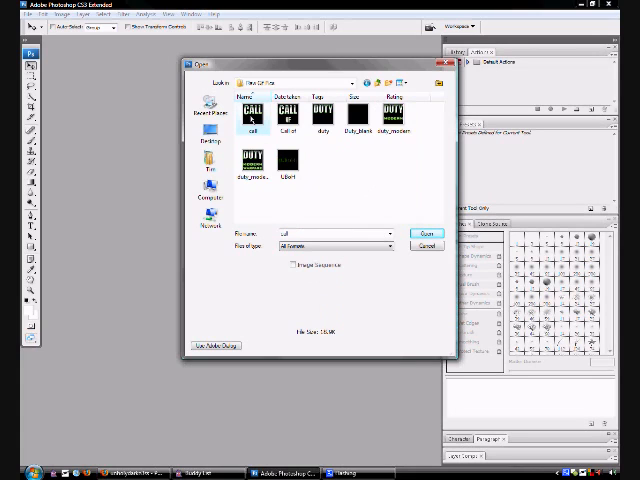
left_click(321, 115)
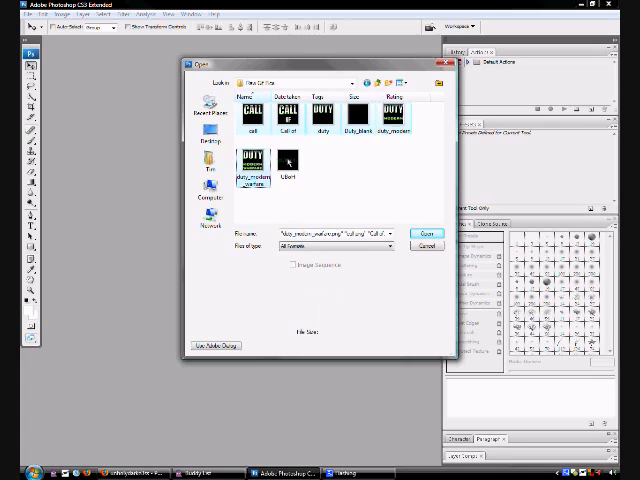
left_click(425, 233)
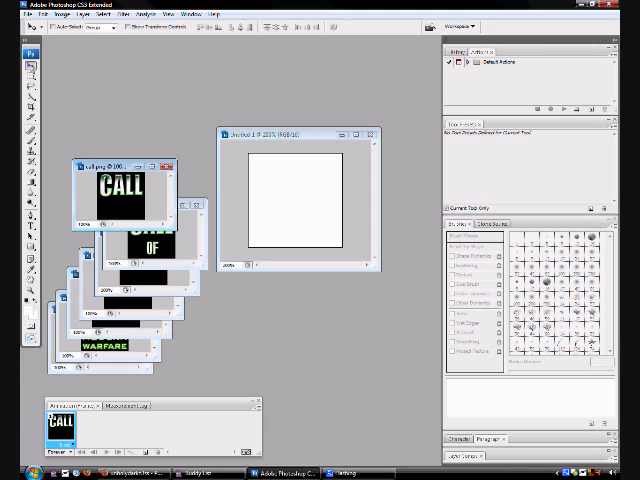
mouse_move(48, 85)
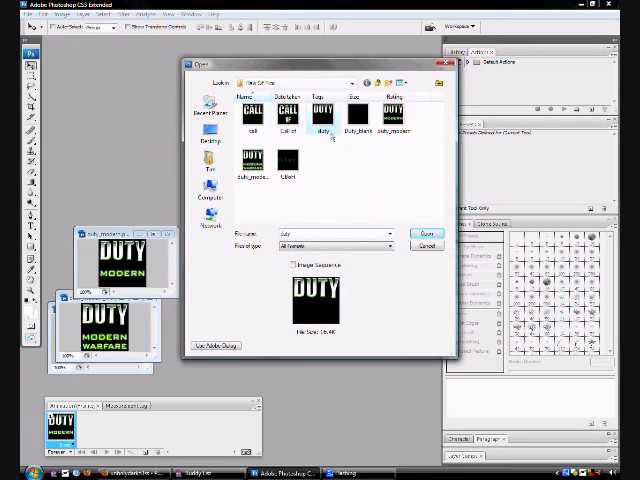
left_click(427, 232)
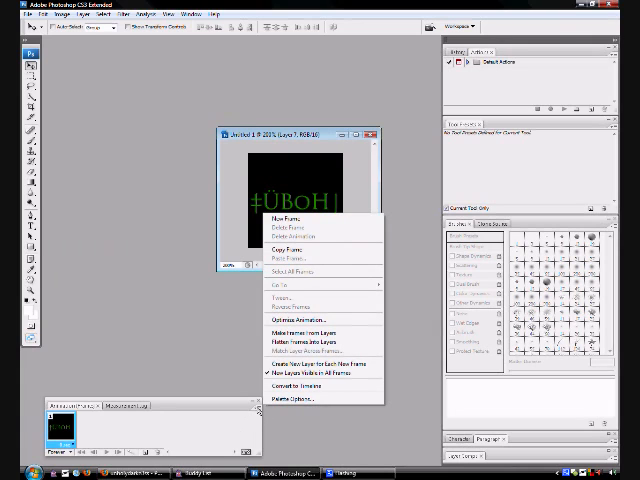
mouse_move(310, 331)
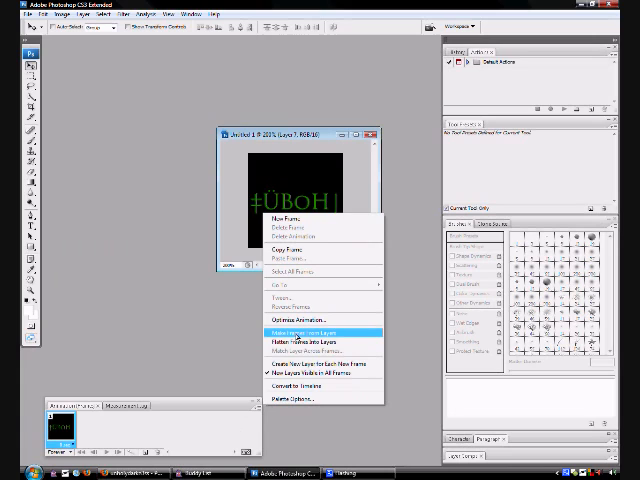
- Make frames from layers, delete the blank first frame, and select frames
left_click(307, 325)
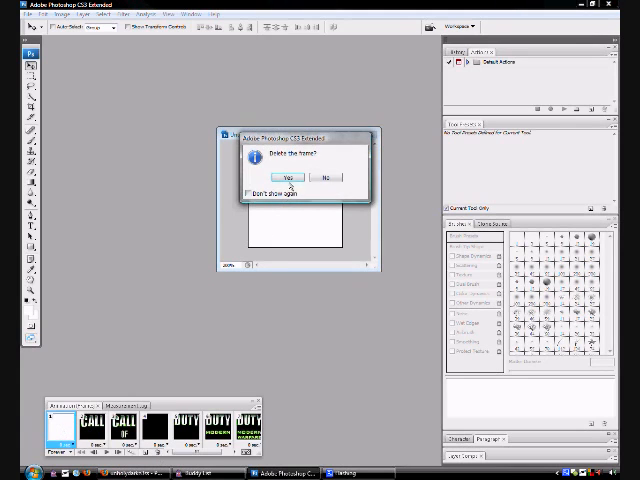
left_click(288, 178)
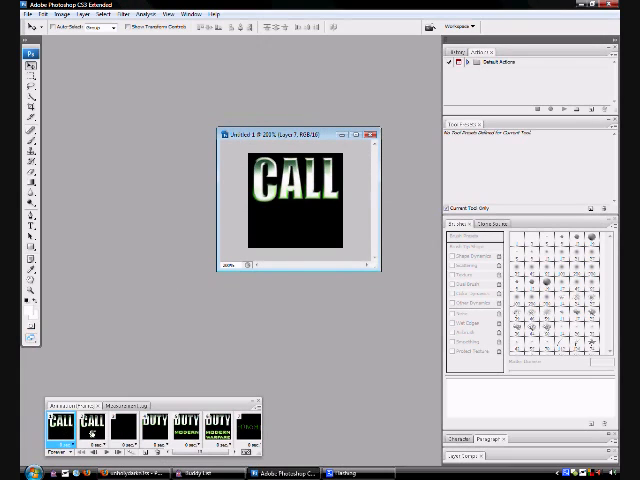
left_click(121, 425)
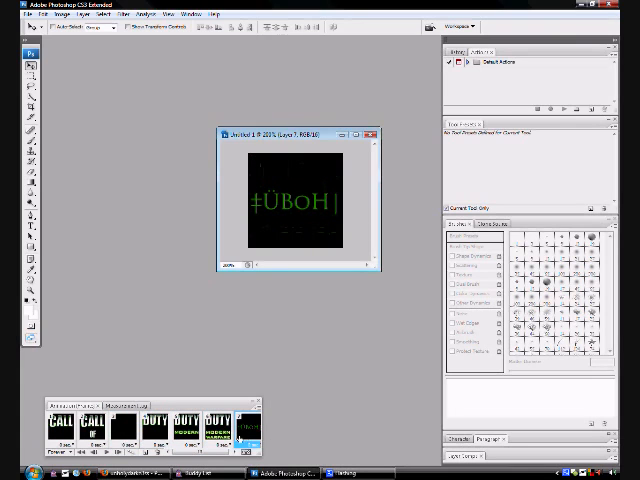
left_click(58, 425)
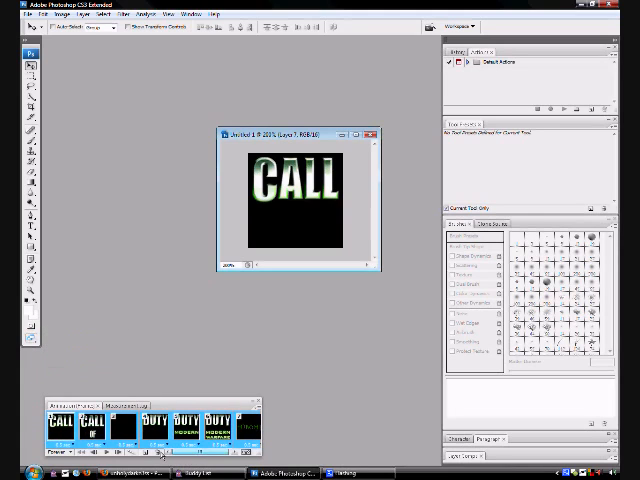
- Add ‡ÜBOH text to the last frame and give it a 2.5-second delay
left_click(128, 449)
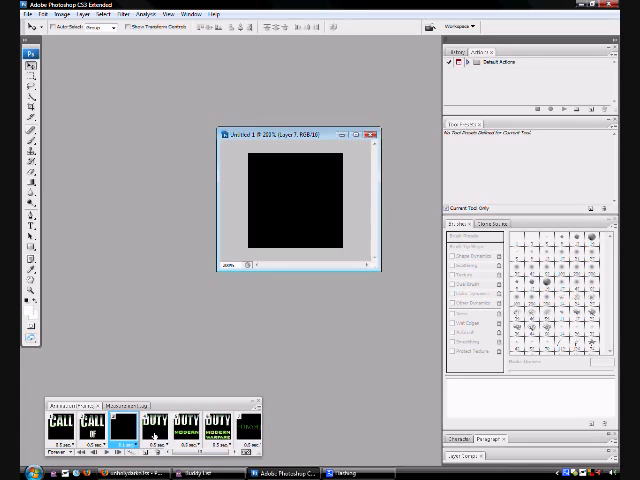
type("‡ÜBOH")
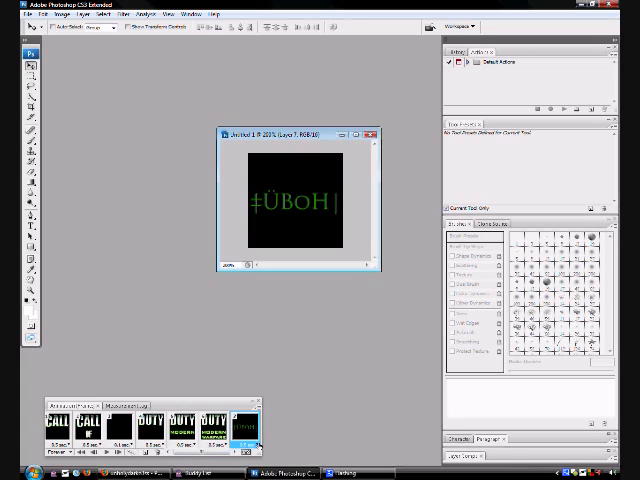
left_click(243, 444)
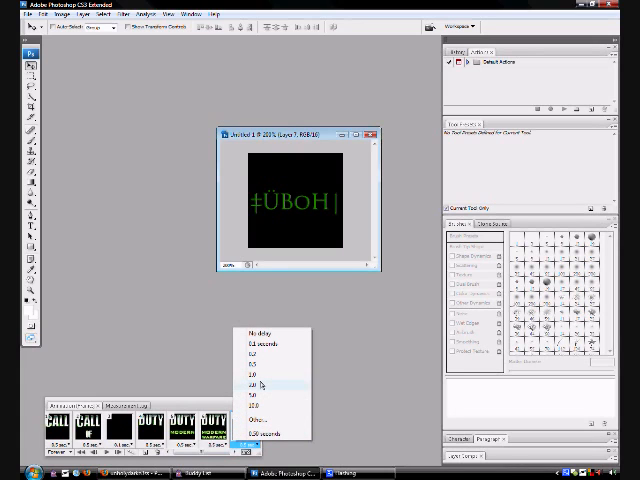
left_click(258, 407)
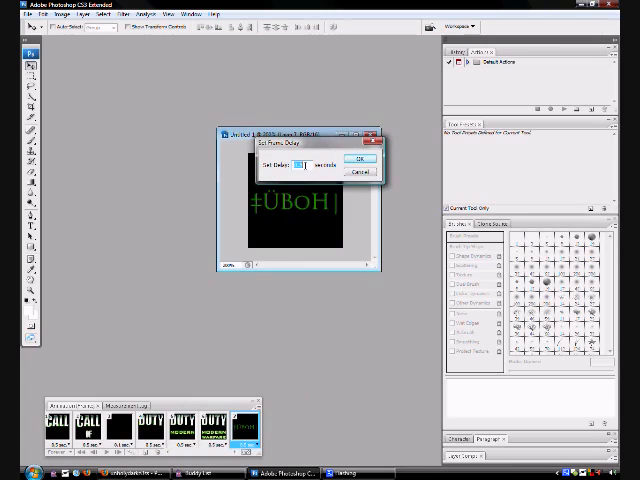
type("2.5")
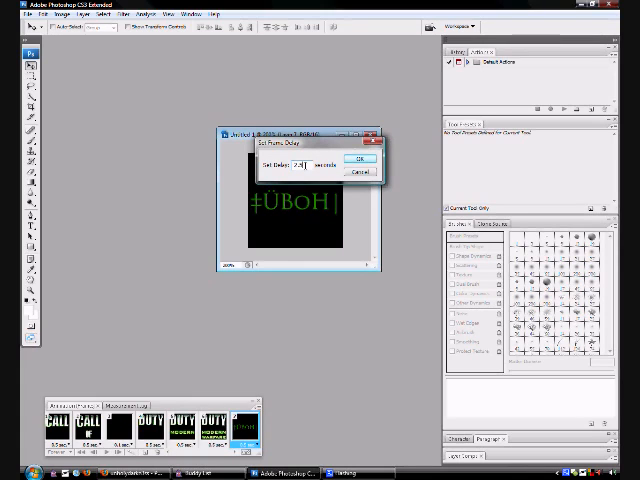
left_click(357, 160)
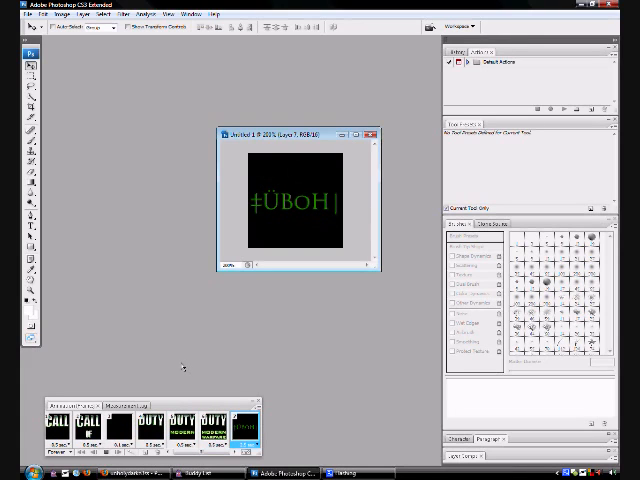
- Open Save for Web & Devices for the seven-frame animation
left_click(203, 425)
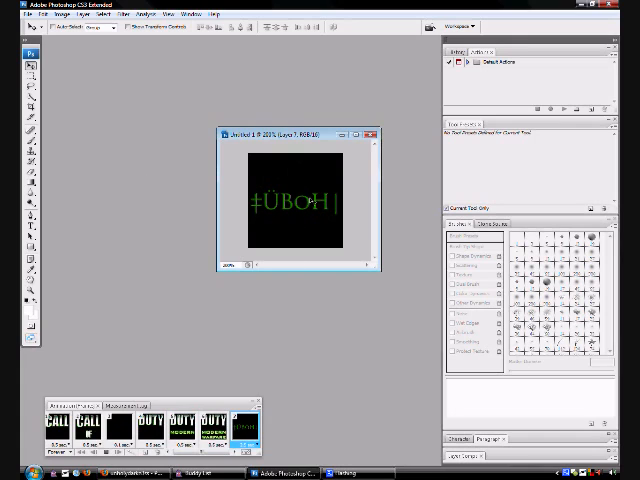
left_click(16, 14)
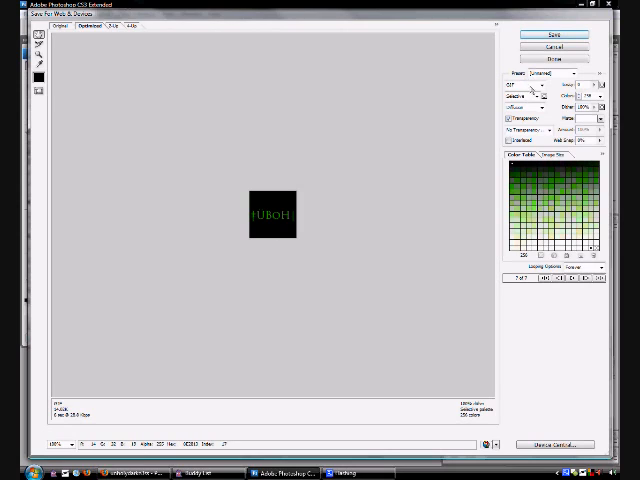
- Set the export format to GIF with Forever looping and proceed to save
left_click(525, 97)
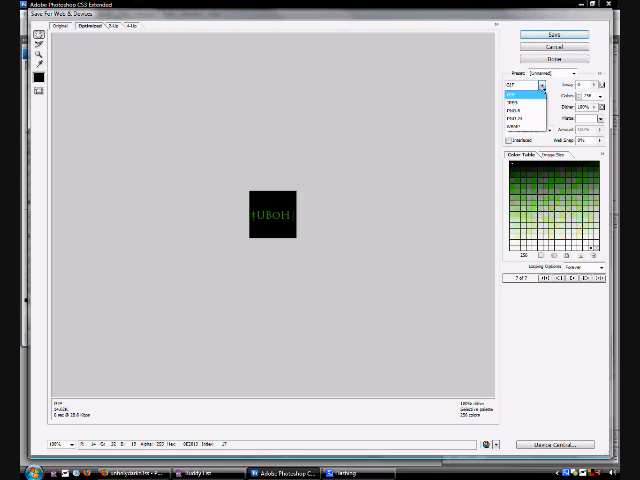
left_click(520, 102)
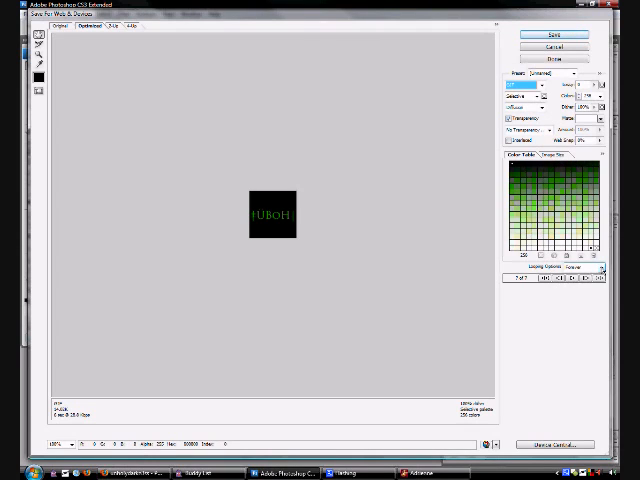
left_click(595, 268)
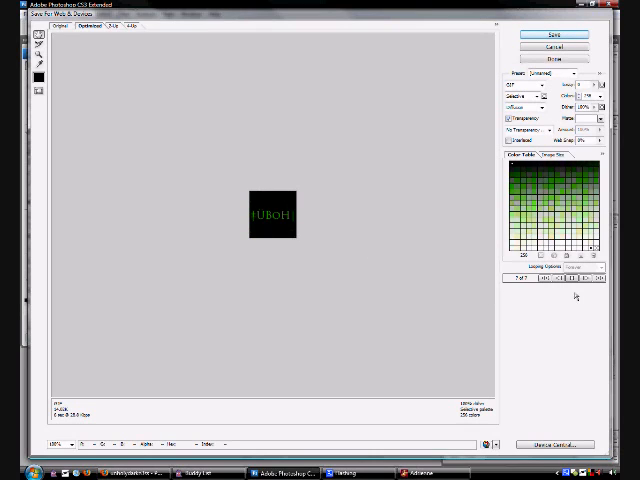
mouse_move(502, 420)
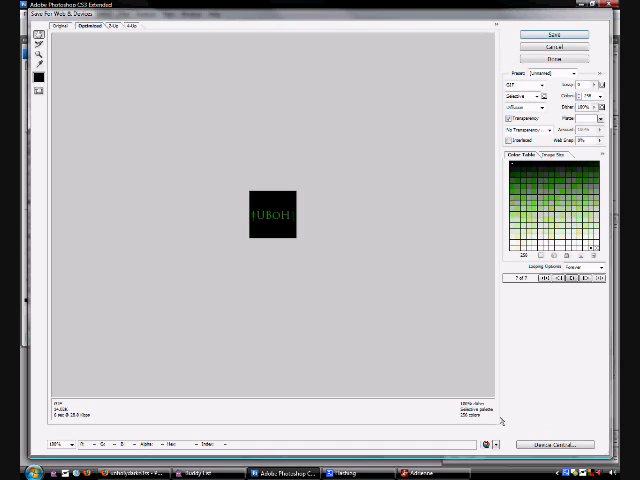
left_click(552, 33)
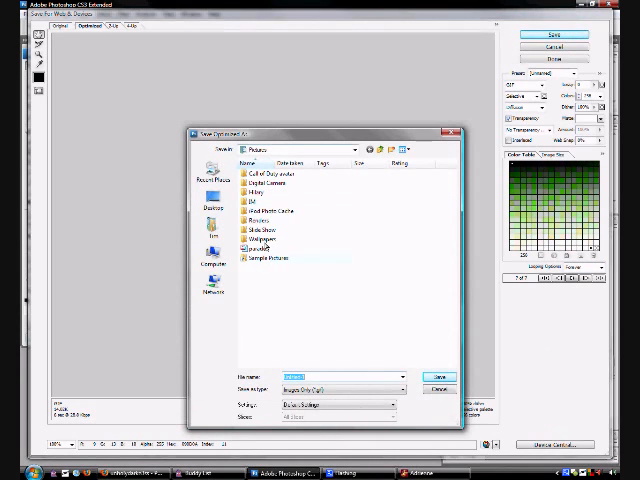
- Save the GIF in Pictures as 'ÜBOH avatar example'
left_click(350, 377)
type("UCH avatar.gif")
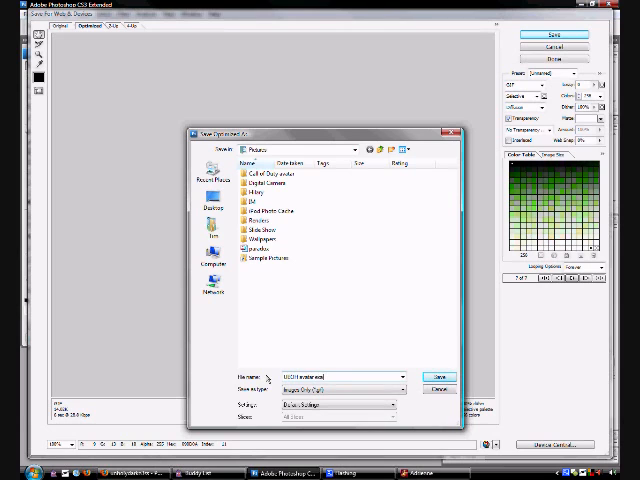
left_click(438, 376)
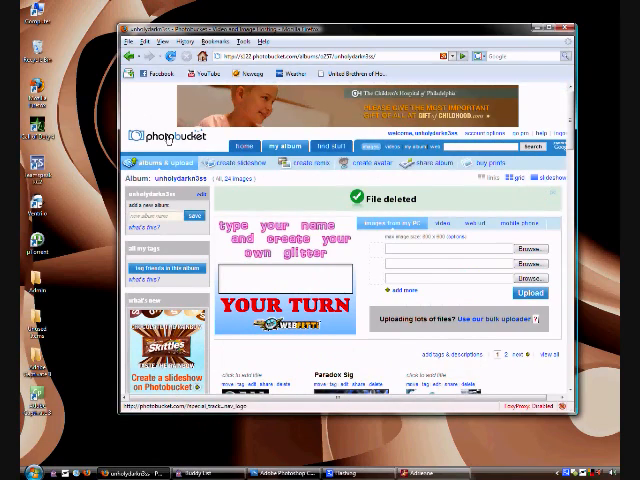
- Choose the 'ÜBOH avatar example' file for the first Photobucket upload slot
scroll("down", 3)
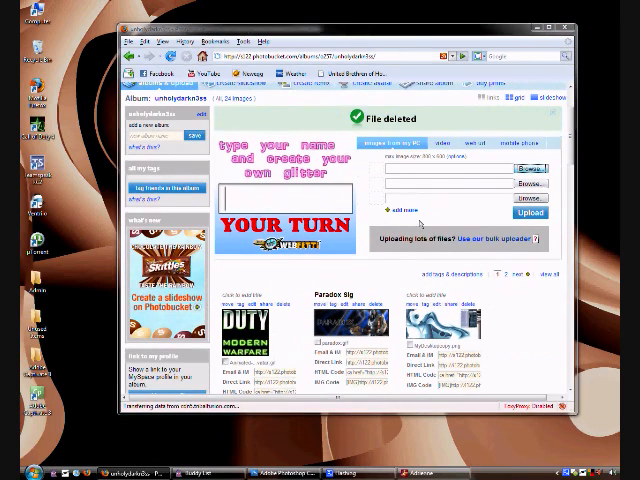
left_click(530, 168)
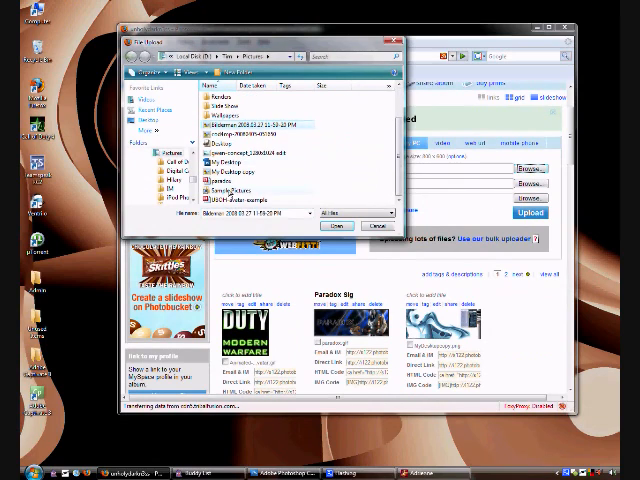
left_click(232, 199)
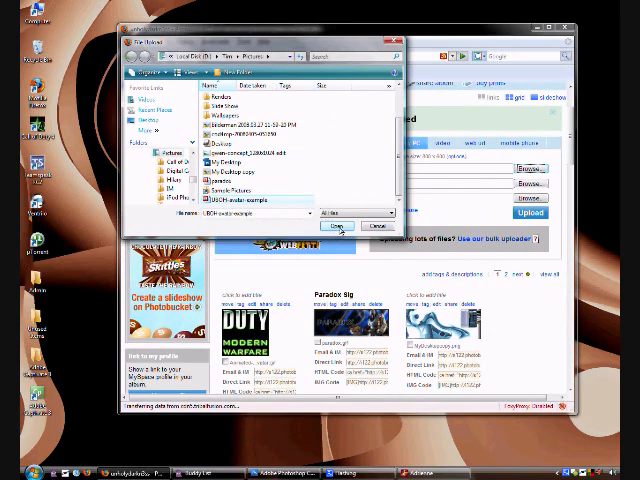
left_click(337, 220)
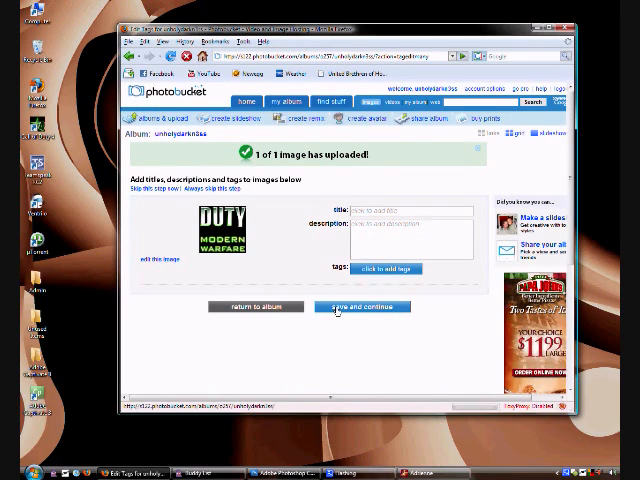
- Save and continue, then scroll the album to find the ÜBOH avatar GIF
left_click(361, 306)
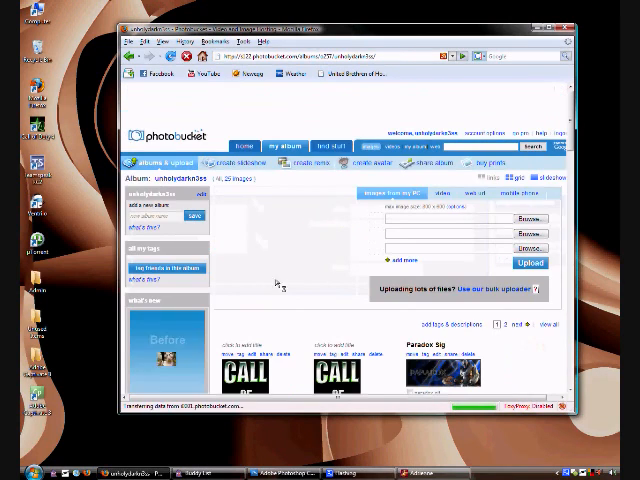
scroll("down", 3)
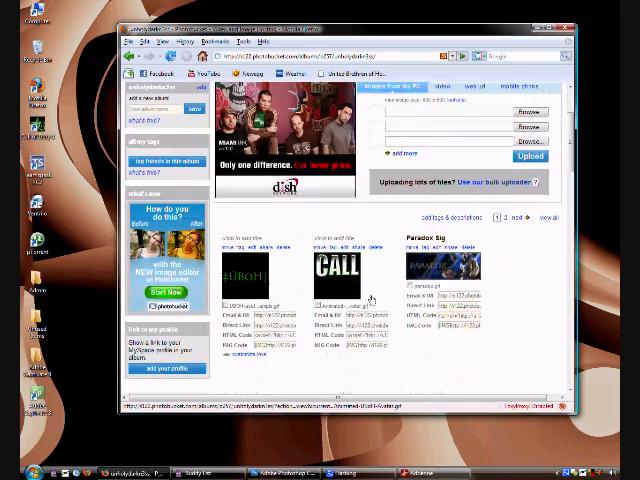
scroll("down", 3)
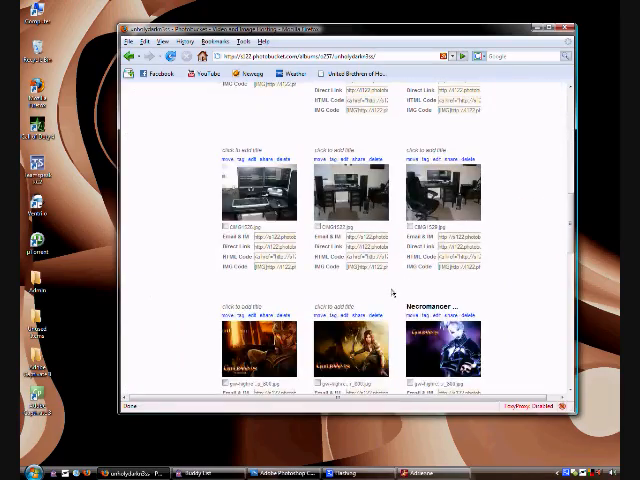